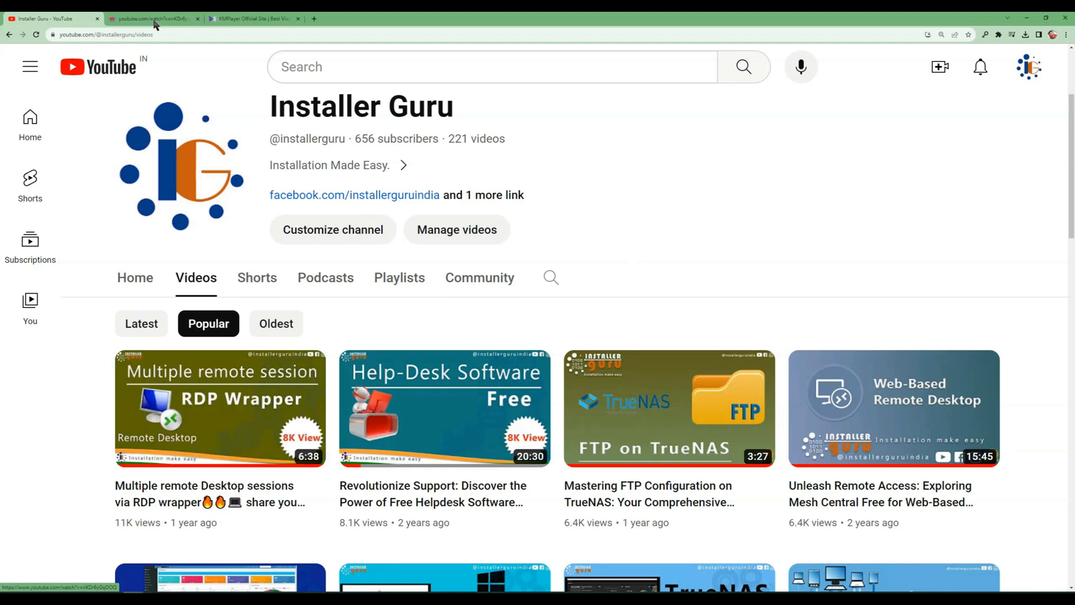
Switch to the Chrome tab showing the YouTube video.
left_click(220, 408)
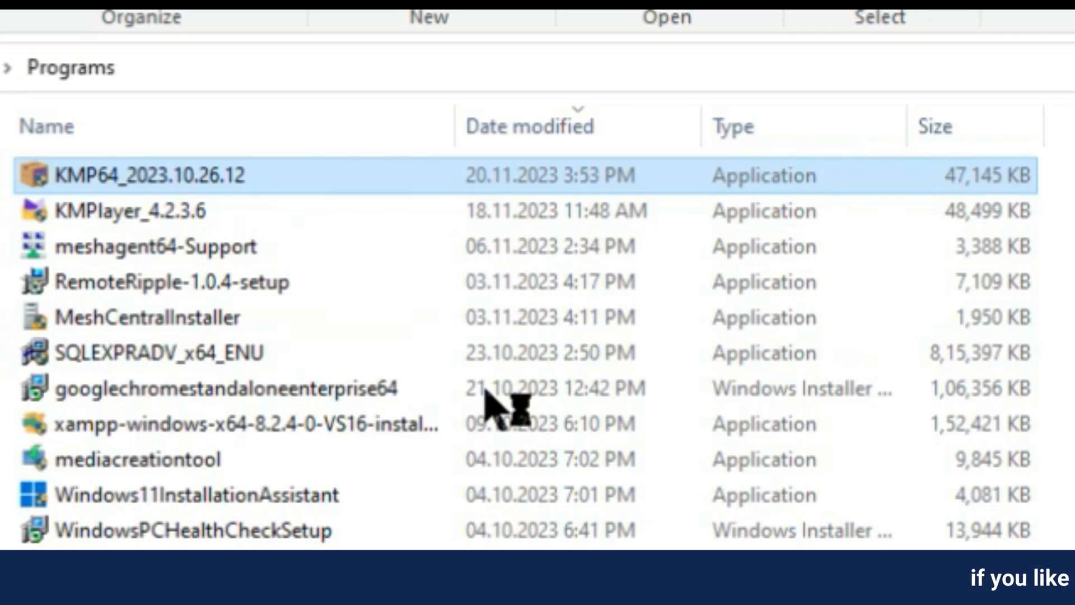
Install KMPlayer 64X 2023.10.26.12 with recommended components and launch the player.
double_click(148, 175)
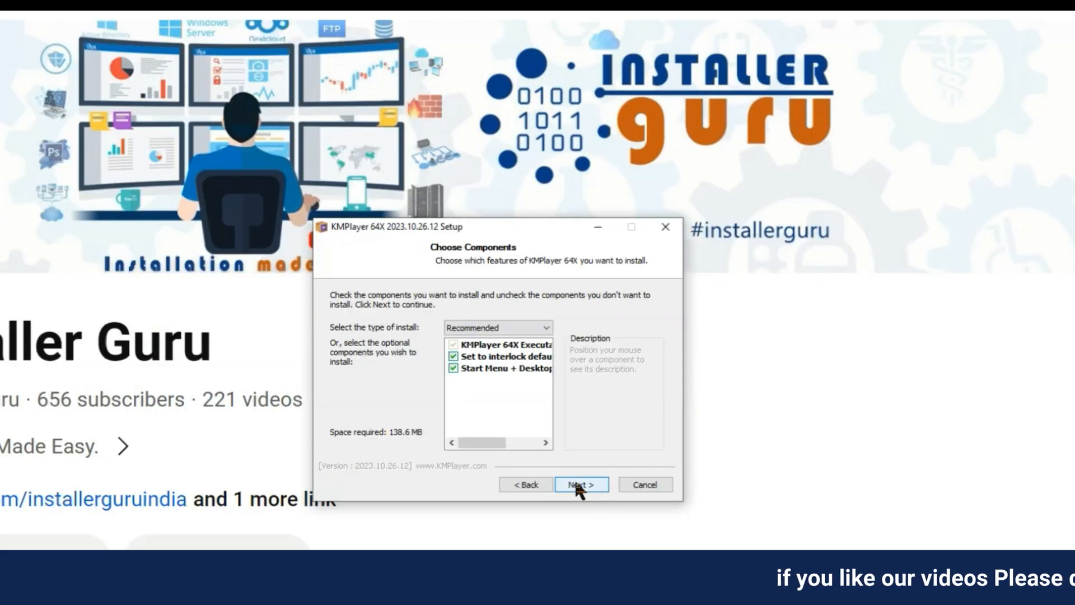
left_click(580, 484)
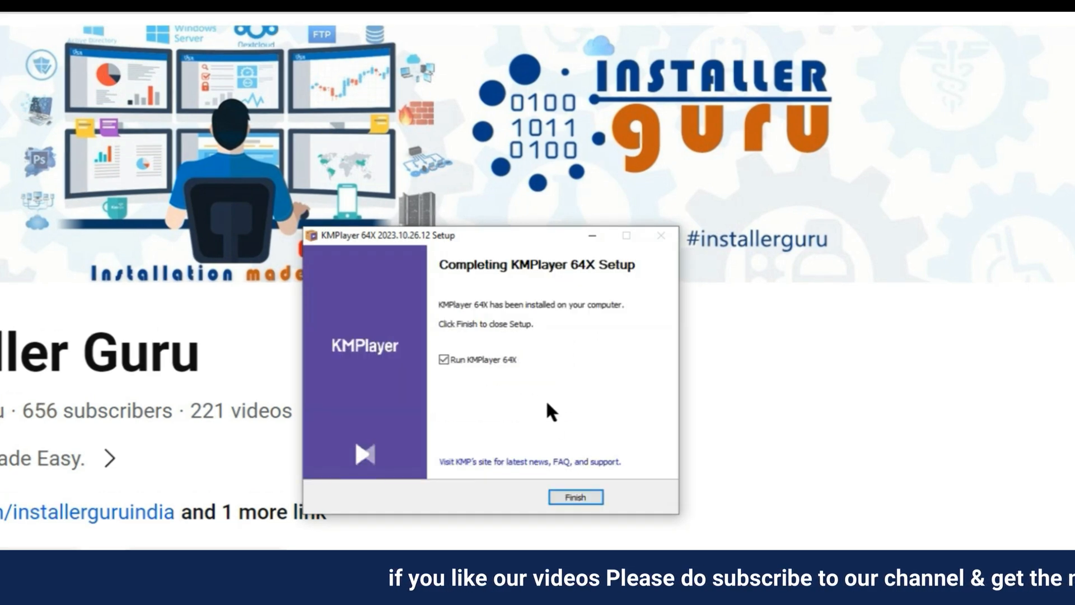
left_click(575, 497)
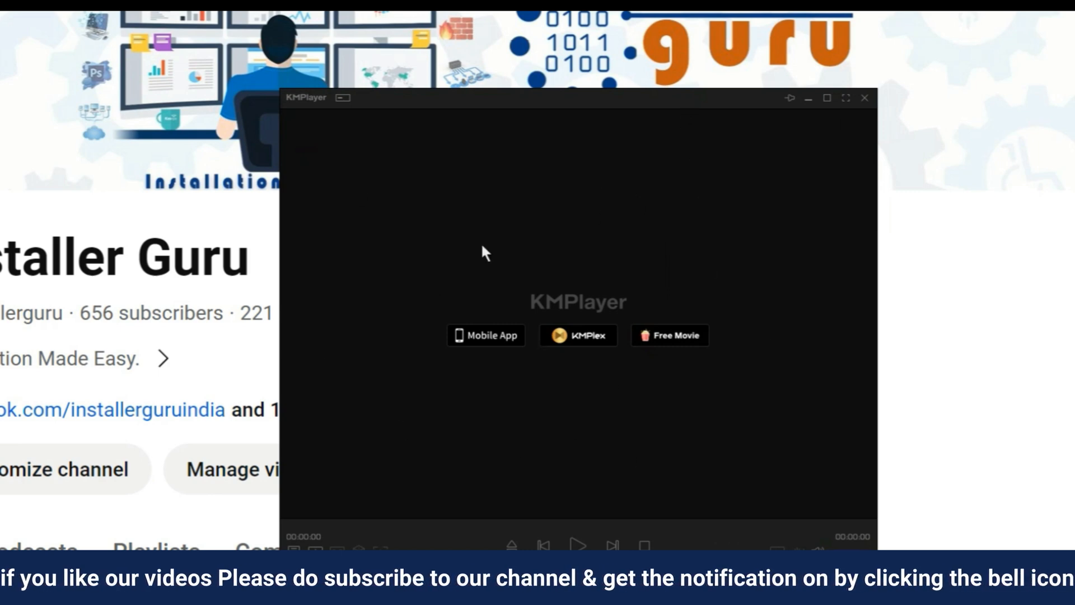
mouse_move(318, 103)
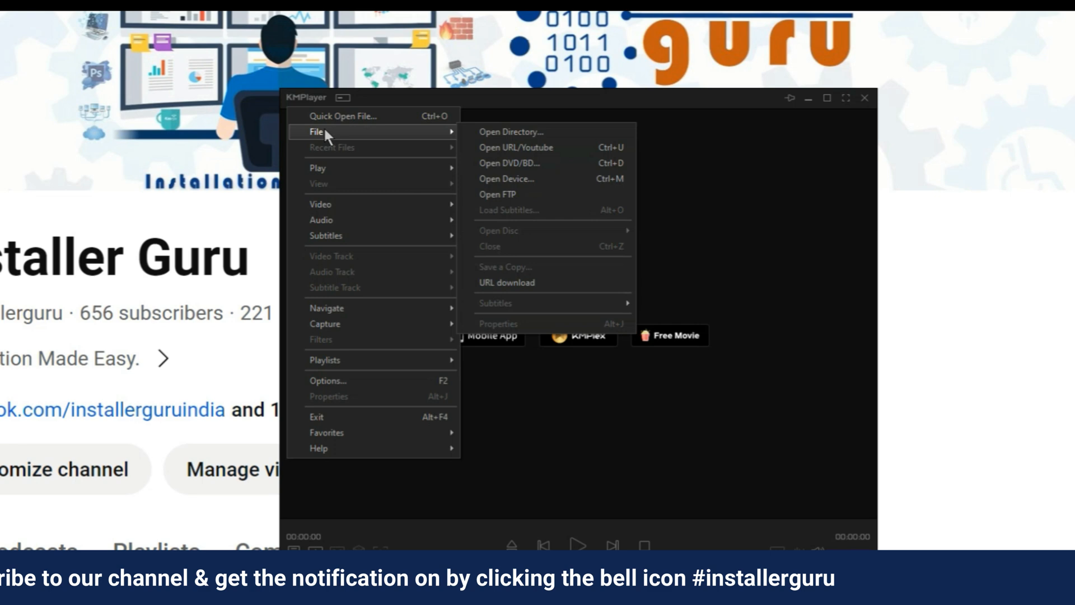
mouse_move(517, 147)
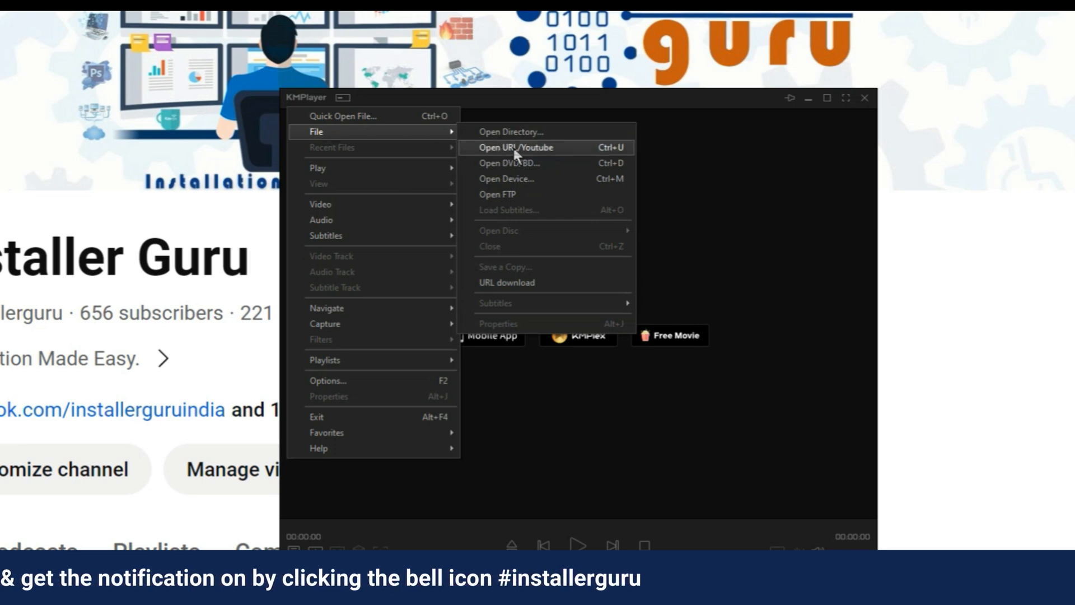
Choose File > Open URL/Youtube from the player's right-click menu.
left_click(516, 147)
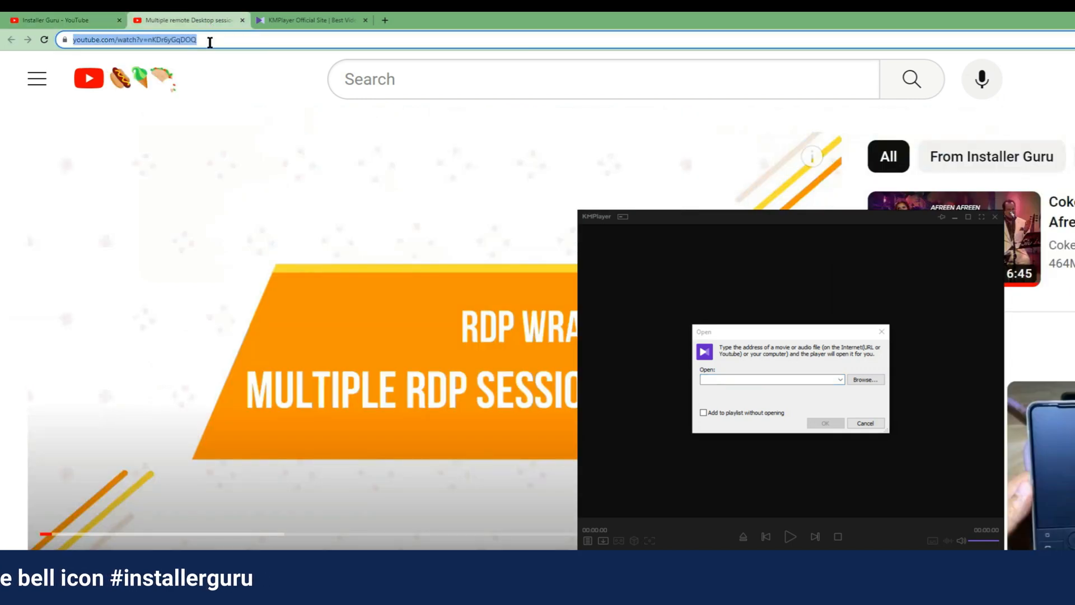
type("https://www.youtube.com/watch?v=nKDr6yGqDOQ")
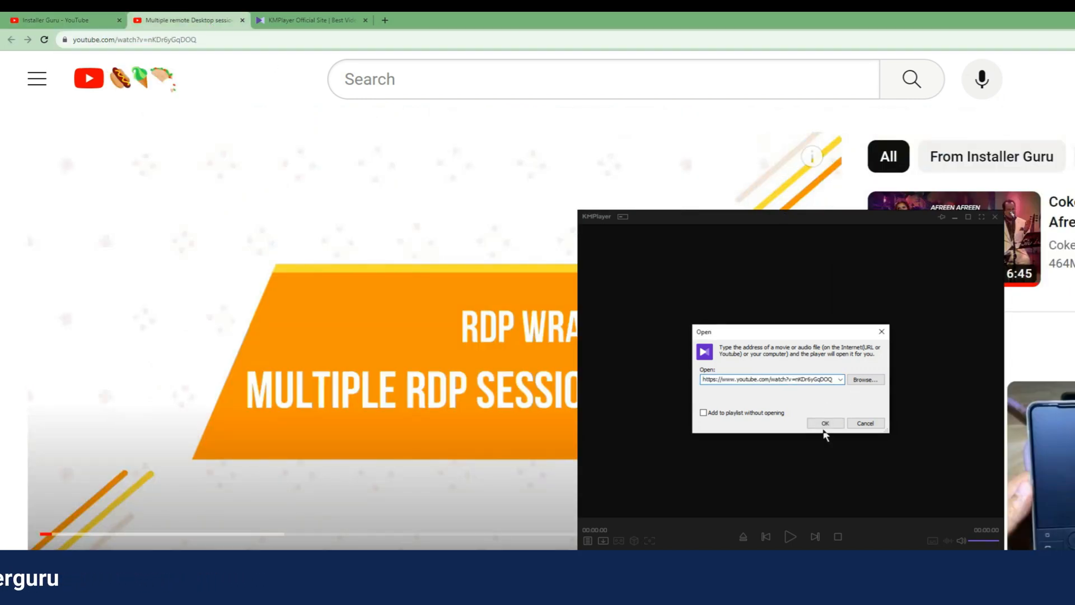
left_click(825, 422)
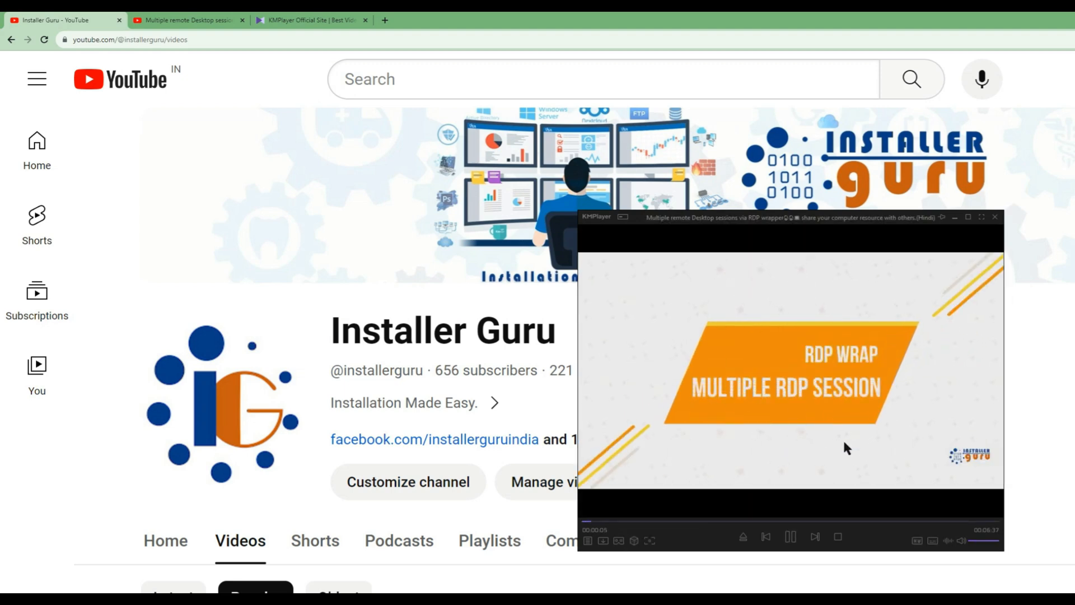
mouse_move(791, 537)
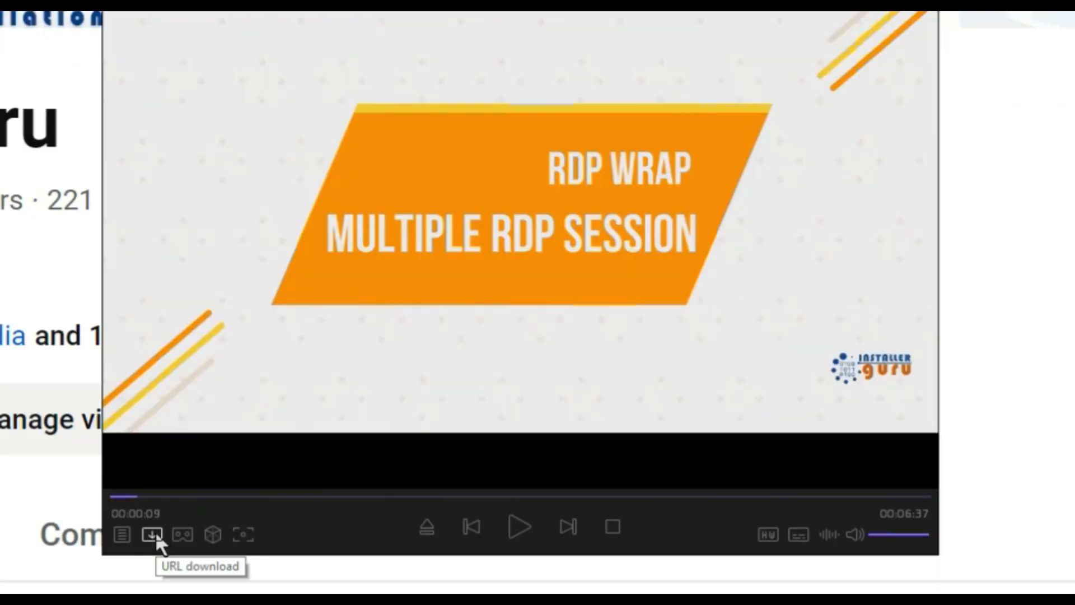
Download the RDP Wrapper video as a 1080p MP4 into Documents.
left_click(152, 535)
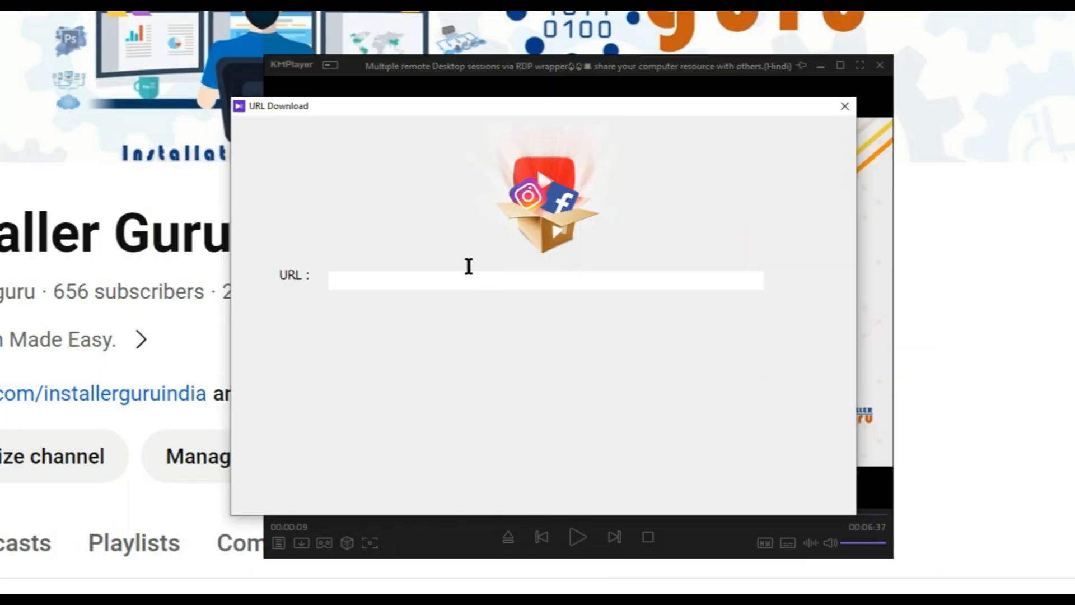
left_click(489, 343)
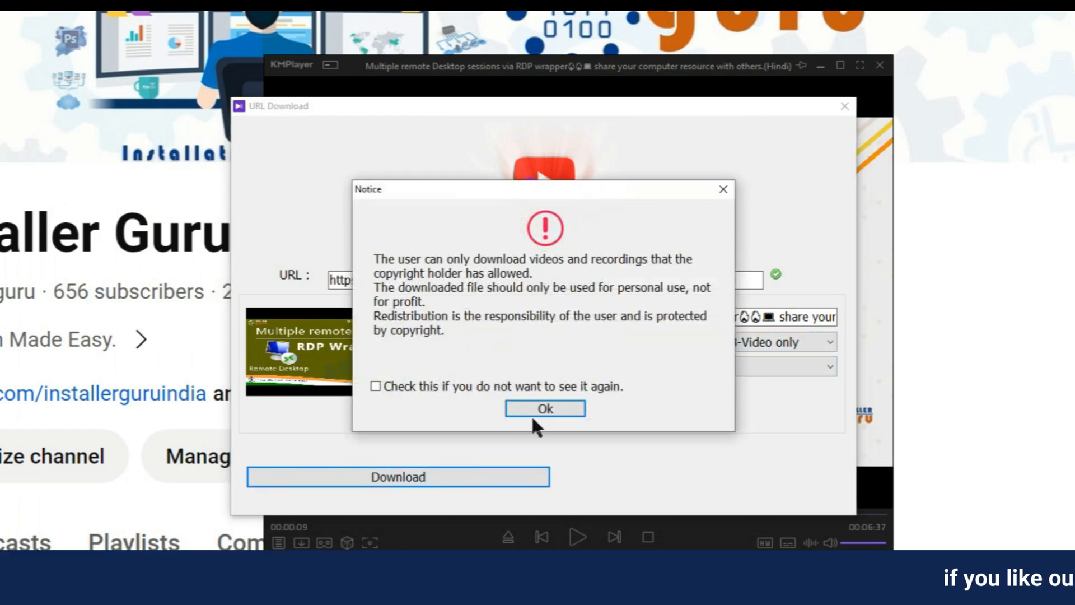
left_click(544, 408)
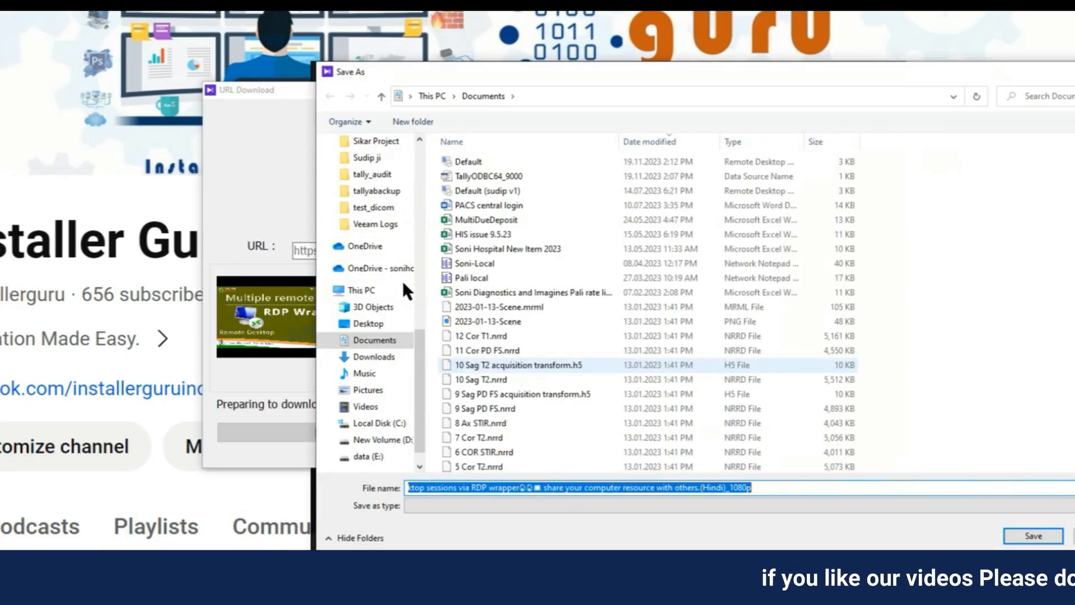
left_click(1032, 536)
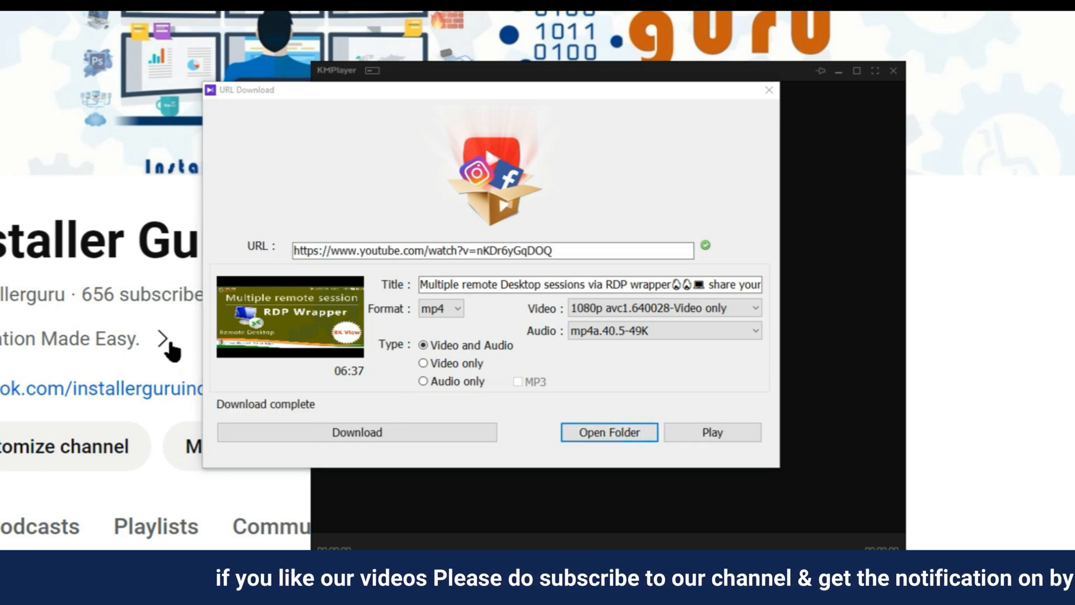
left_click(608, 432)
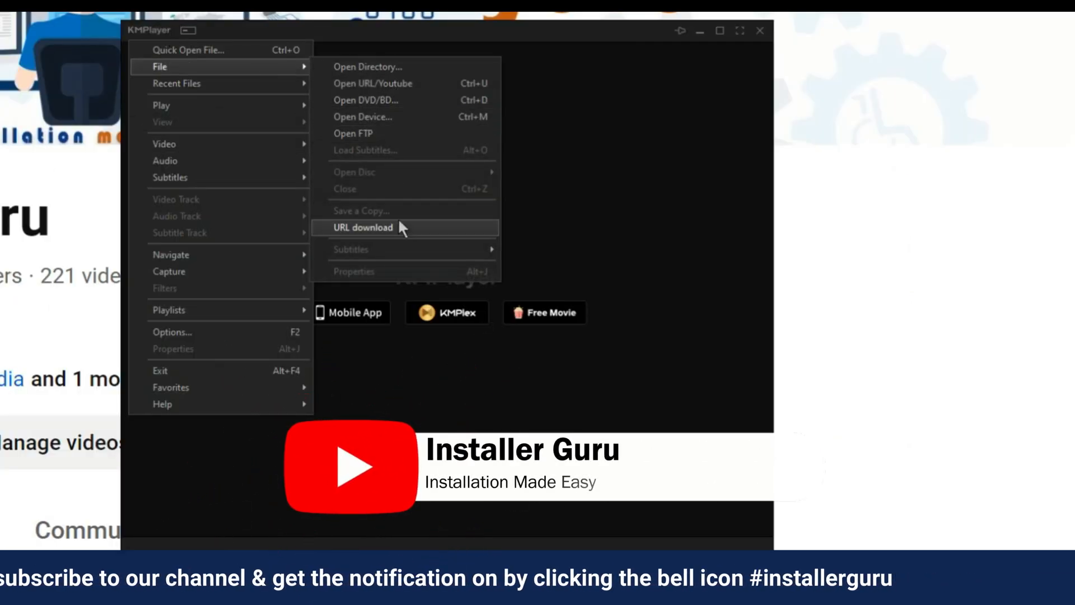
left_click(363, 227)
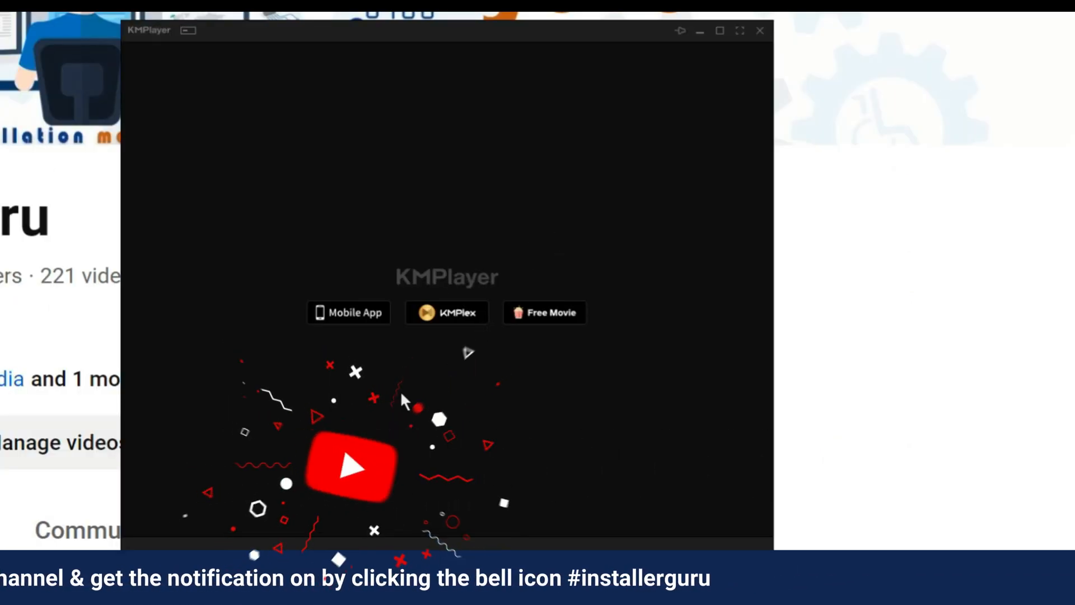
left_click(759, 30)
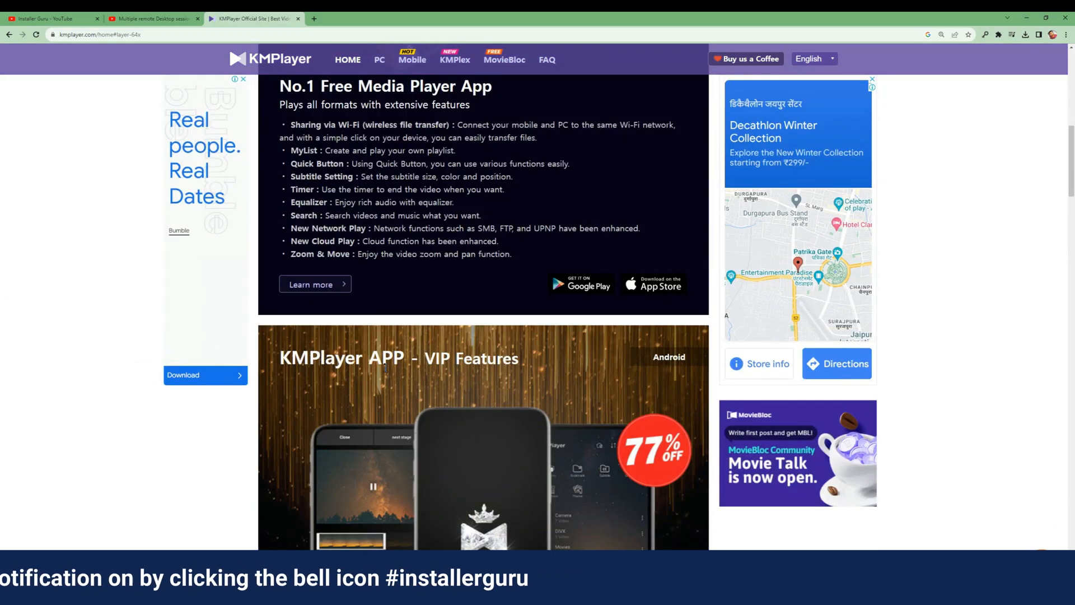
scroll("down", 3)
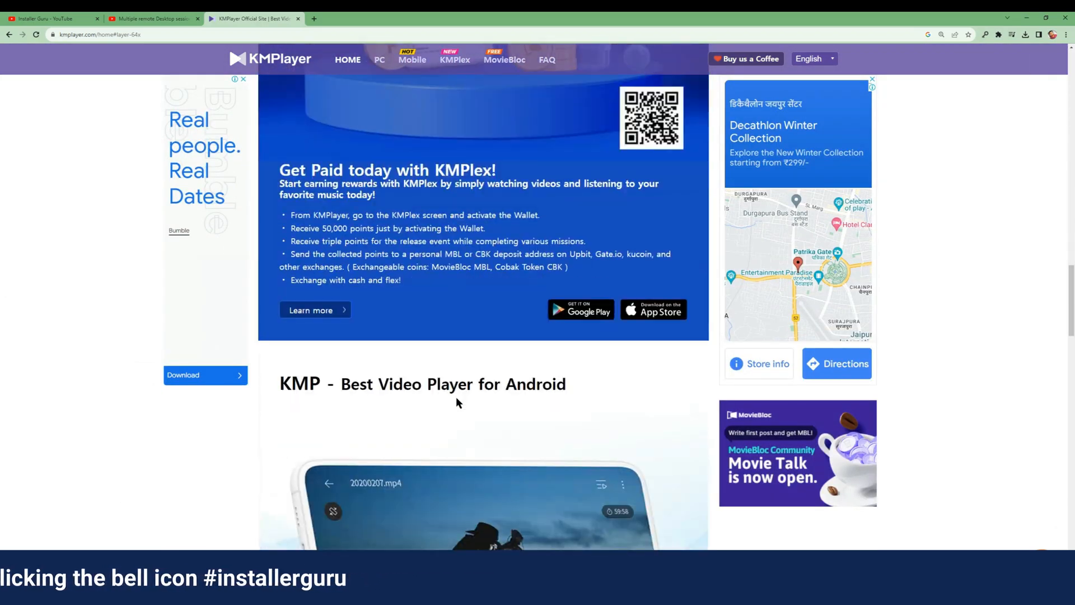
scroll("down", 3)
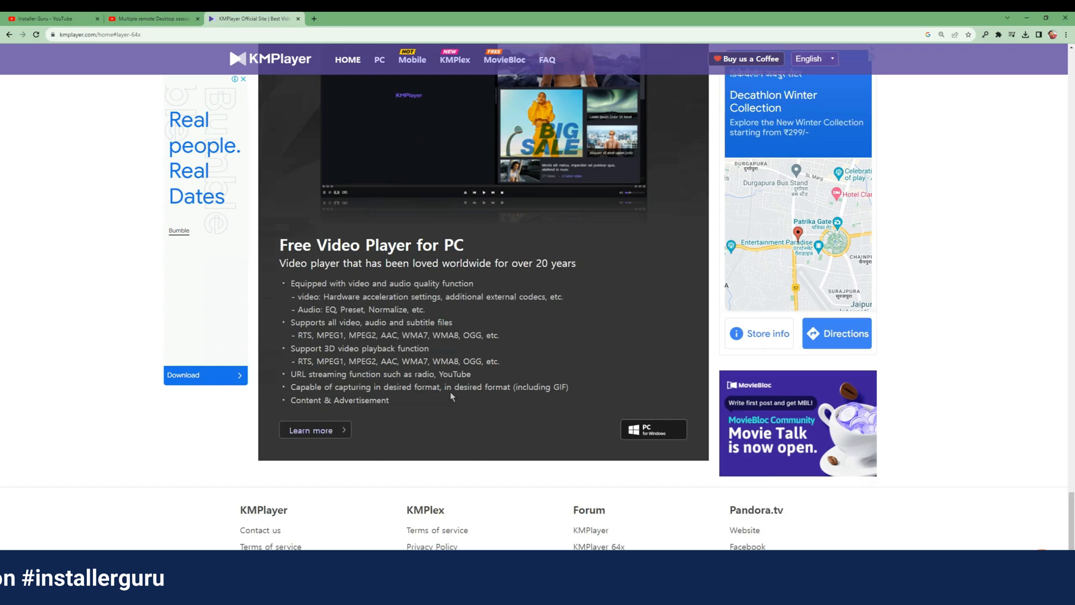
scroll("up", 3)
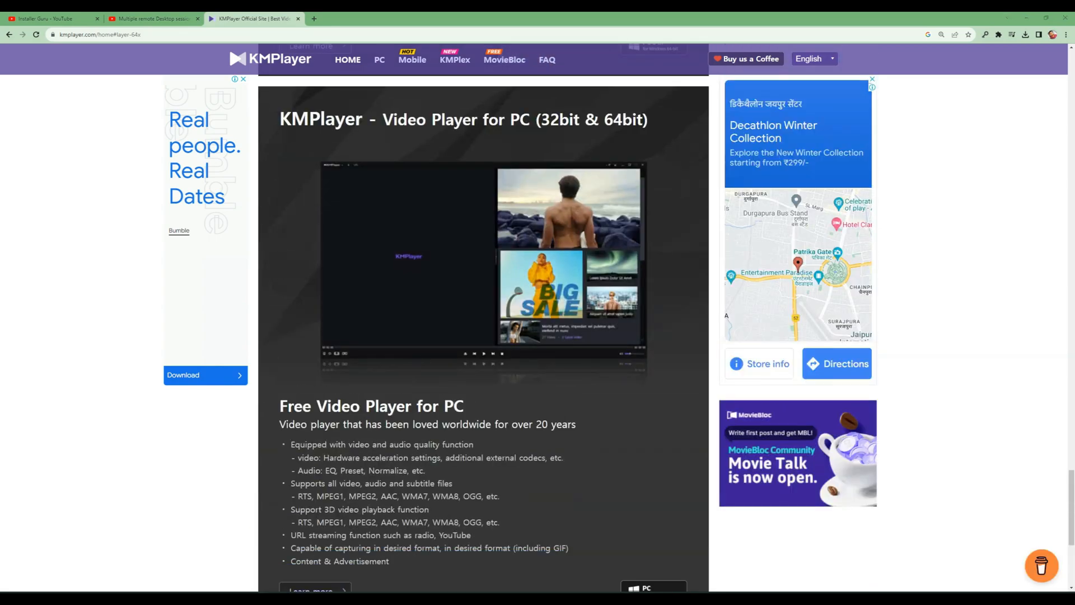